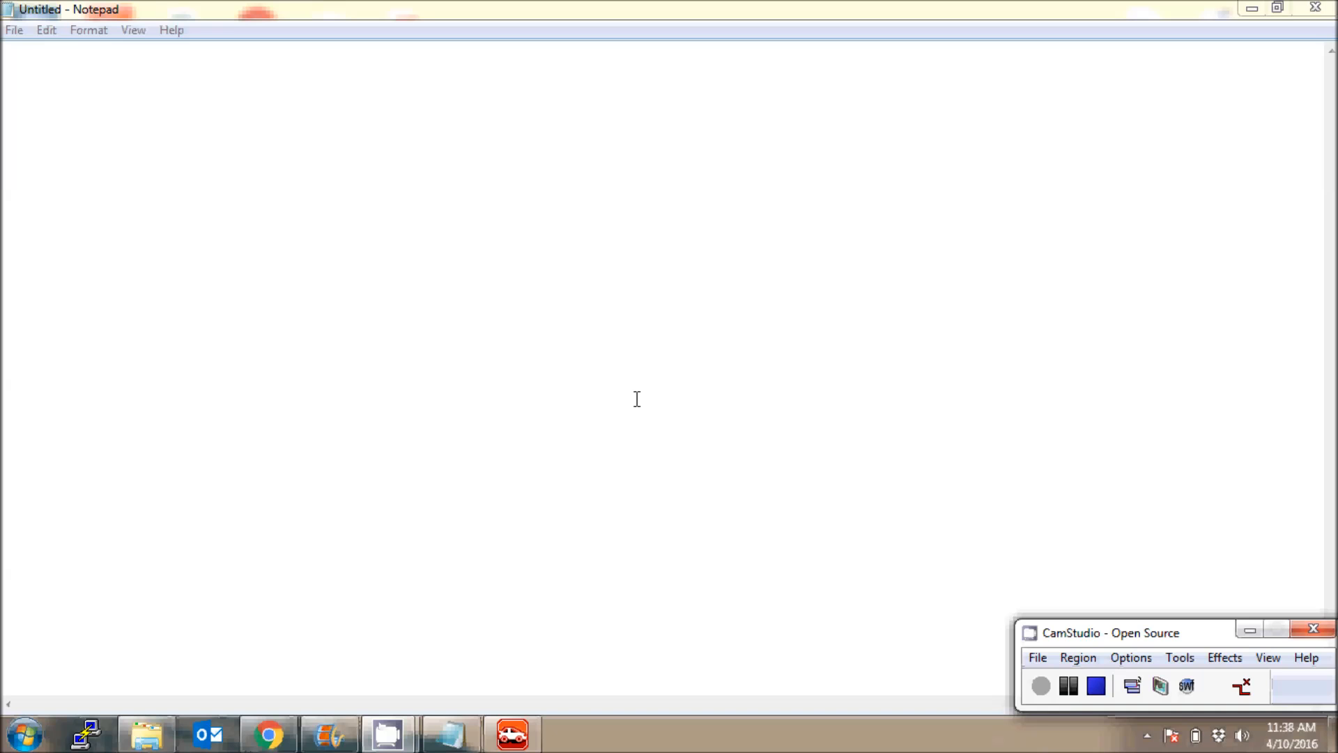
Launch Kvaser CanKing from a Start menu search for 'can'.
{"action": "left_click", "coordinate": [24, 733]}
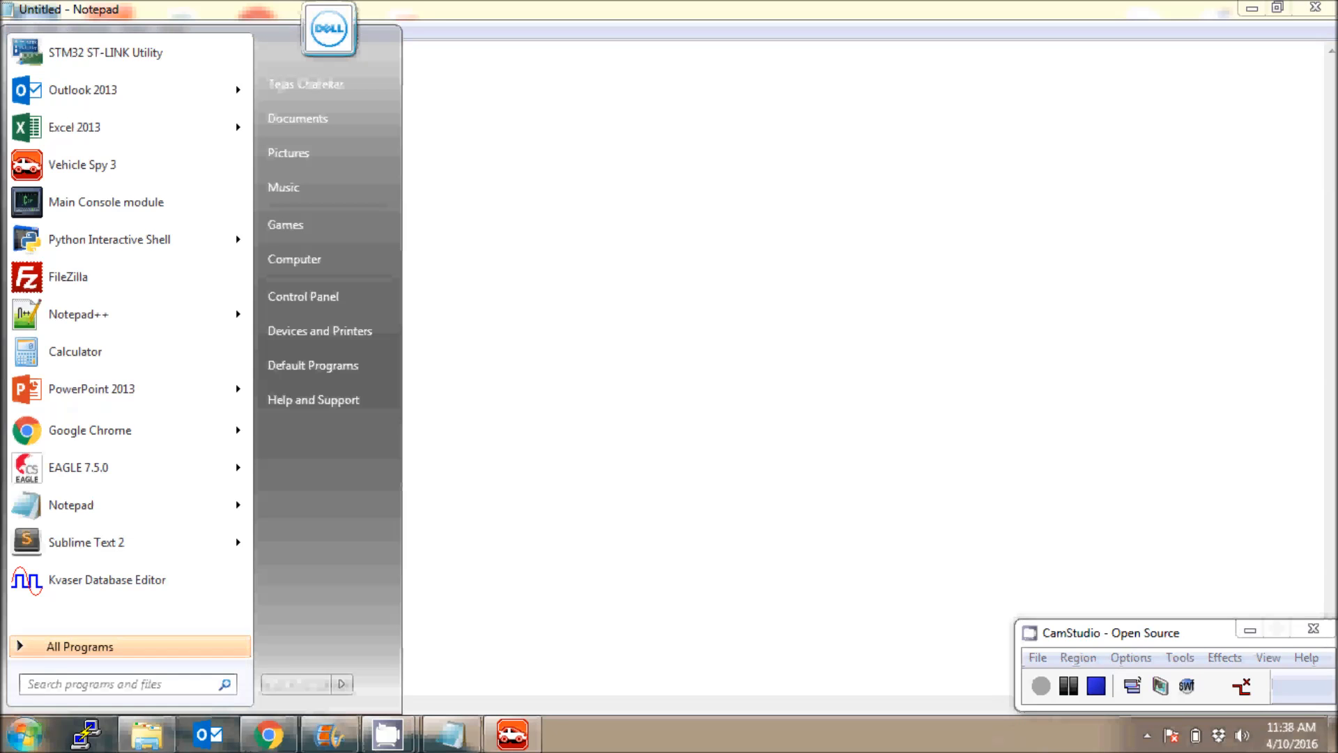
{"action": "type", "text": "can"}
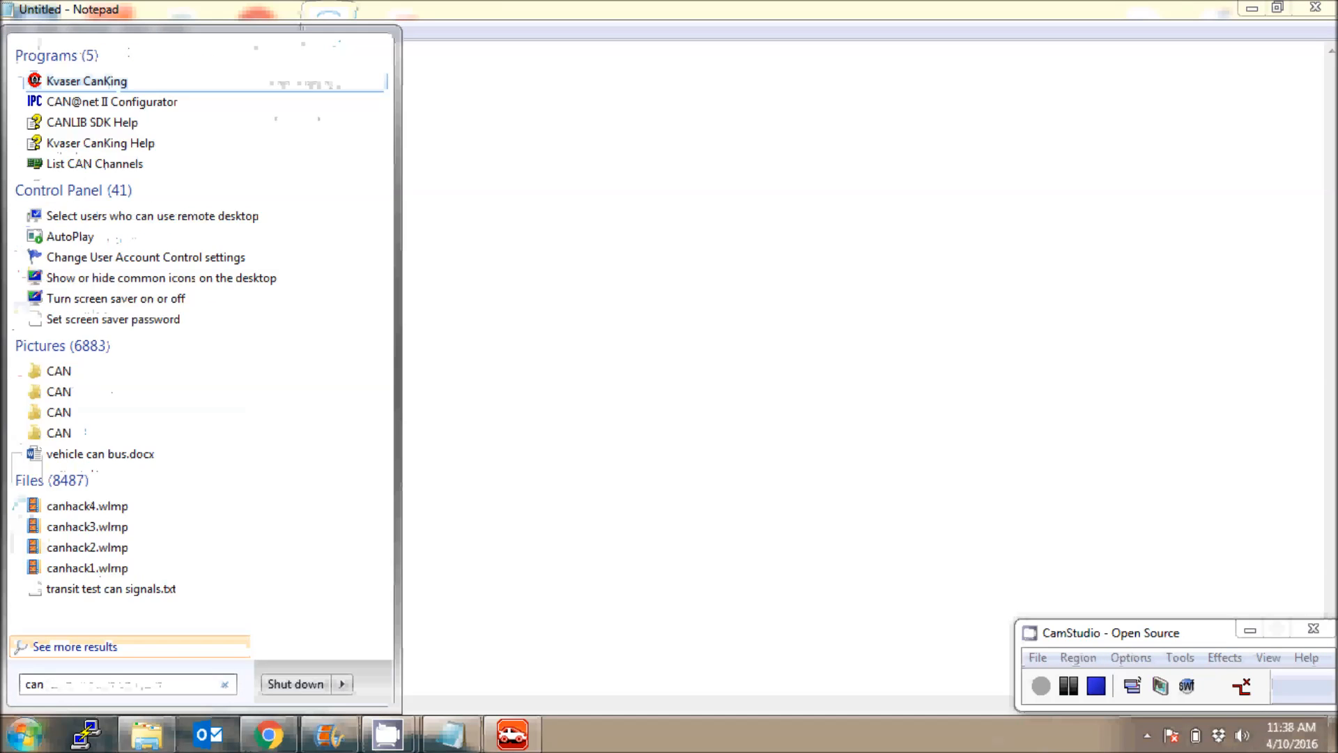
{"action": "left_click", "coordinate": [87, 80]}
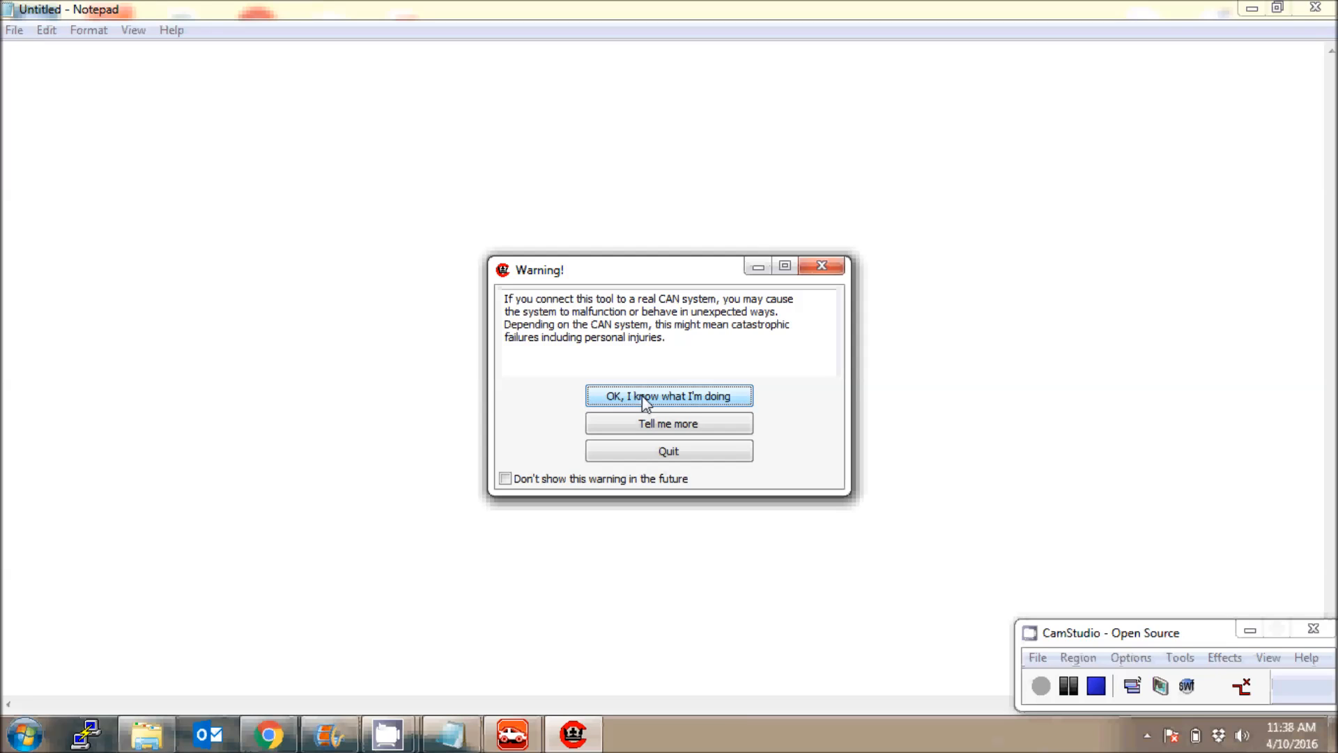
Accept the safety warning, start a template project, and show the Bus Parameters tab.
{"action": "left_click", "coordinate": [669, 395]}
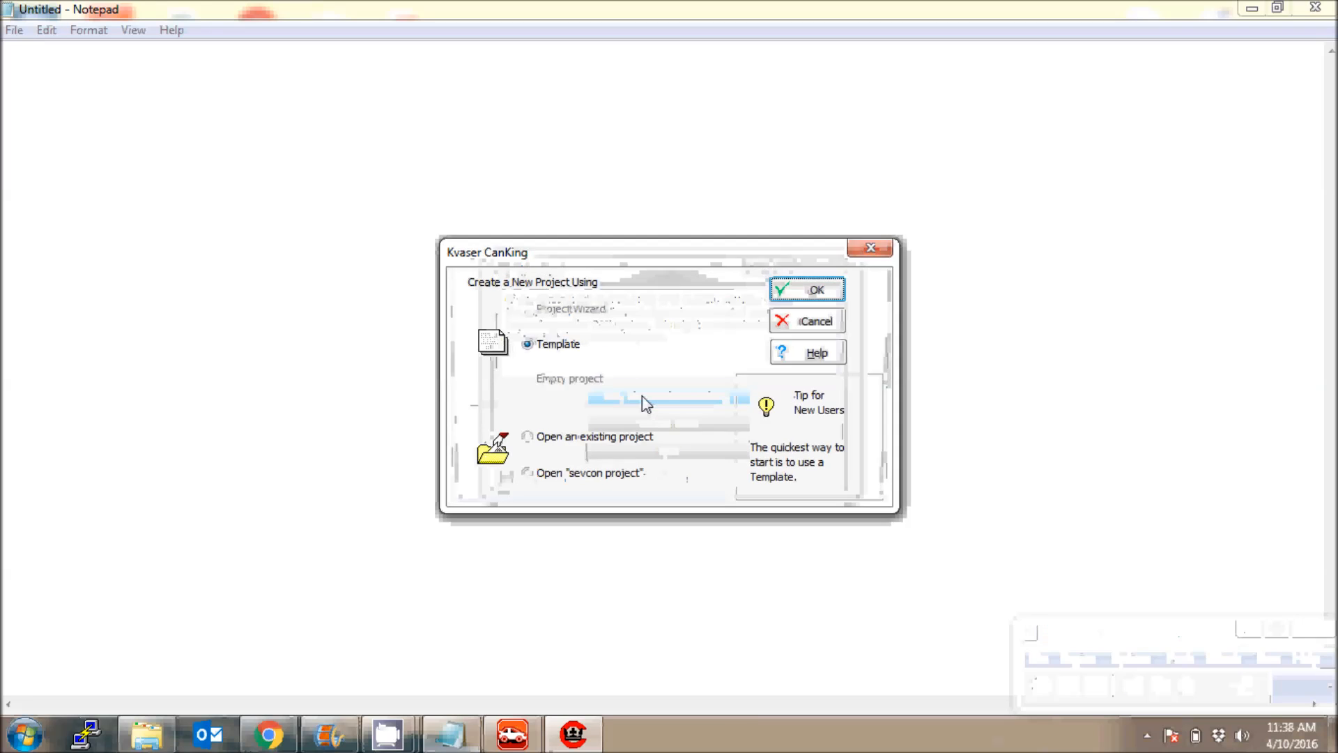
{"action": "left_click", "coordinate": [816, 289]}
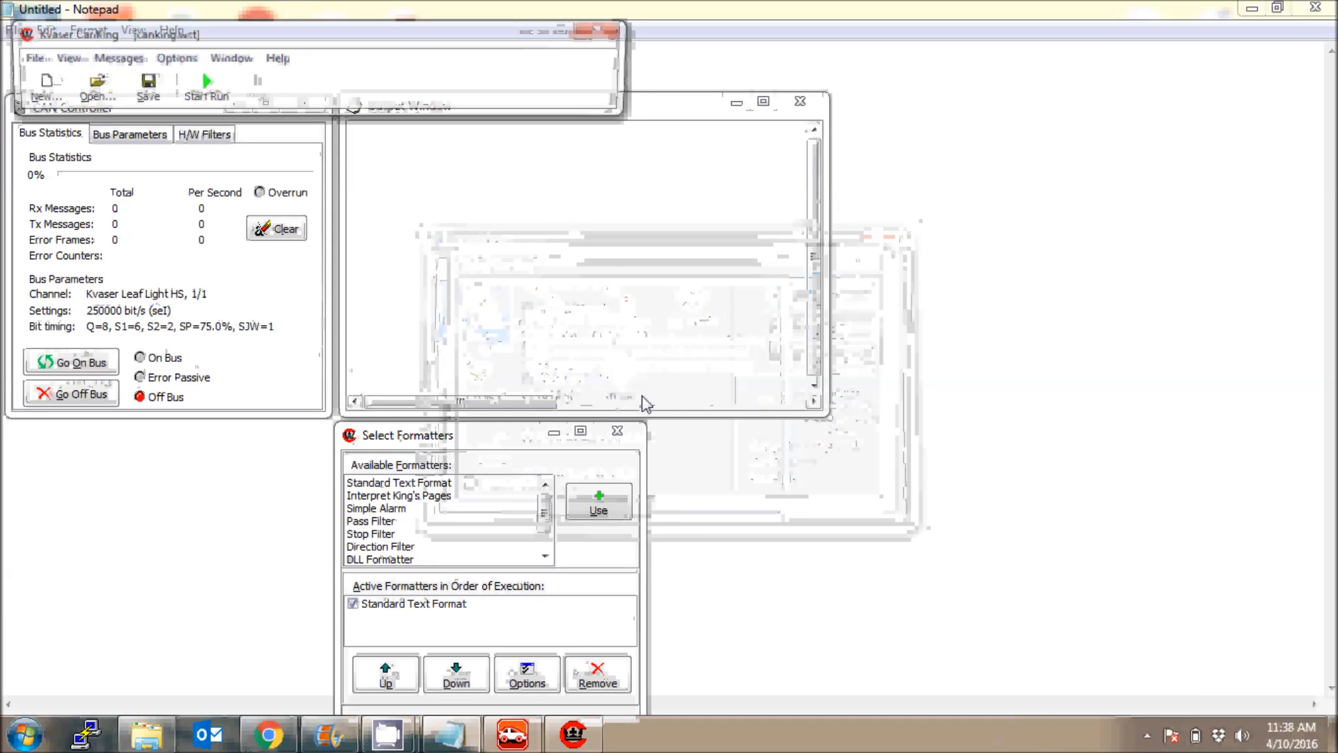
{"action": "left_click", "coordinate": [129, 133]}
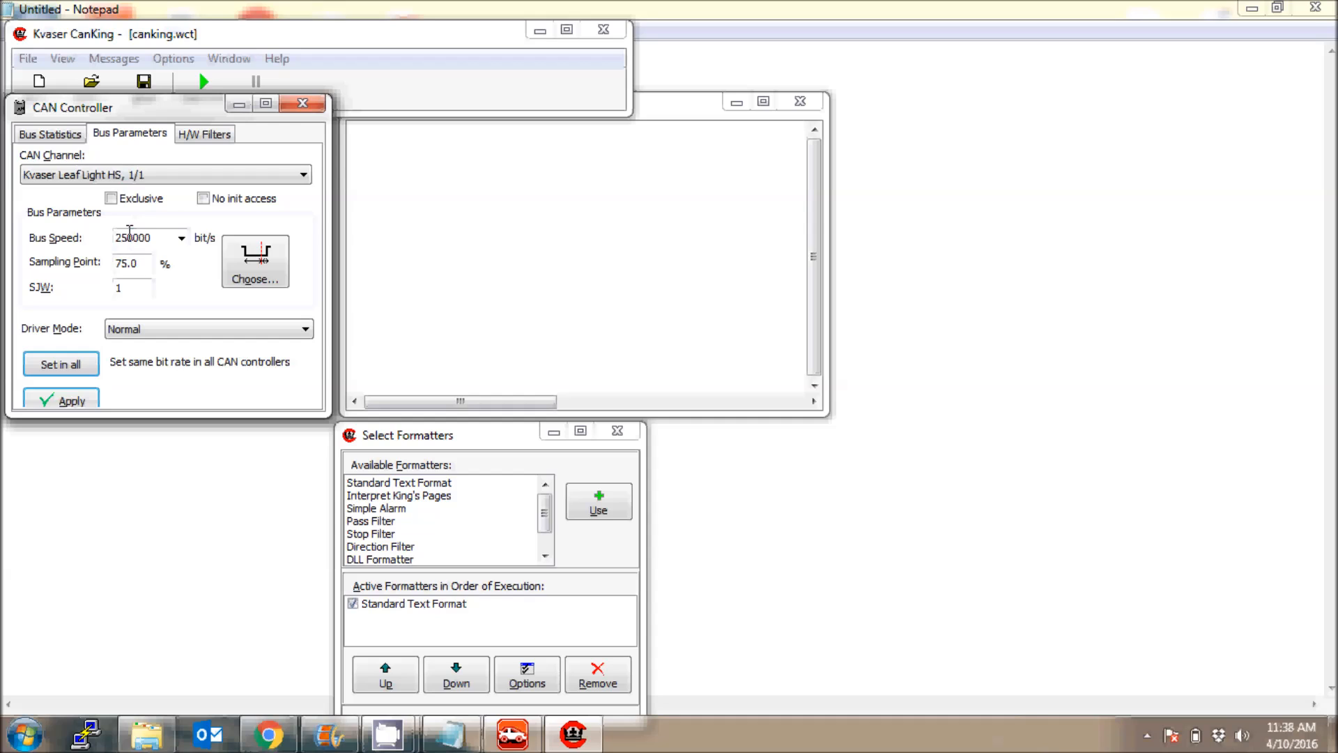
Choose 500000 bit/s from the Bus Speed list and apply it.
{"action": "left_click", "coordinate": [181, 237]}
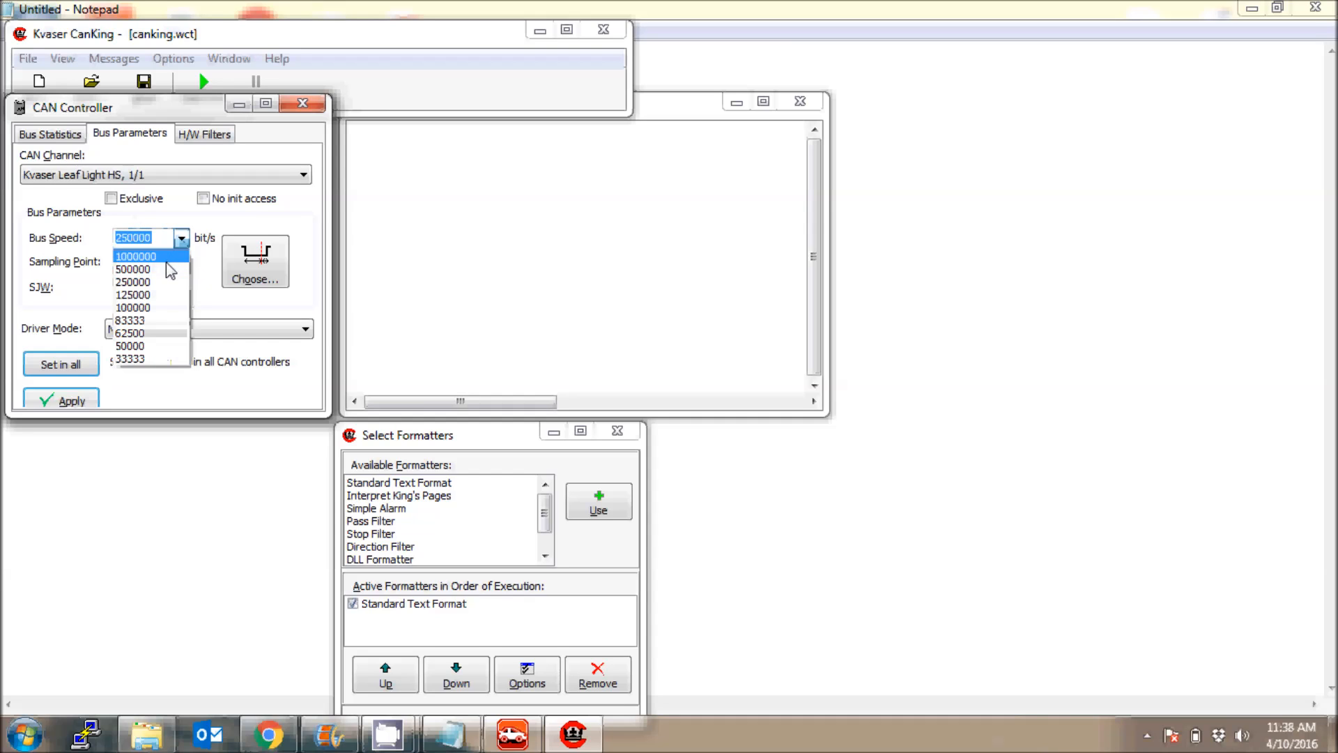
{"action": "mouse_move", "coordinate": [132, 269]}
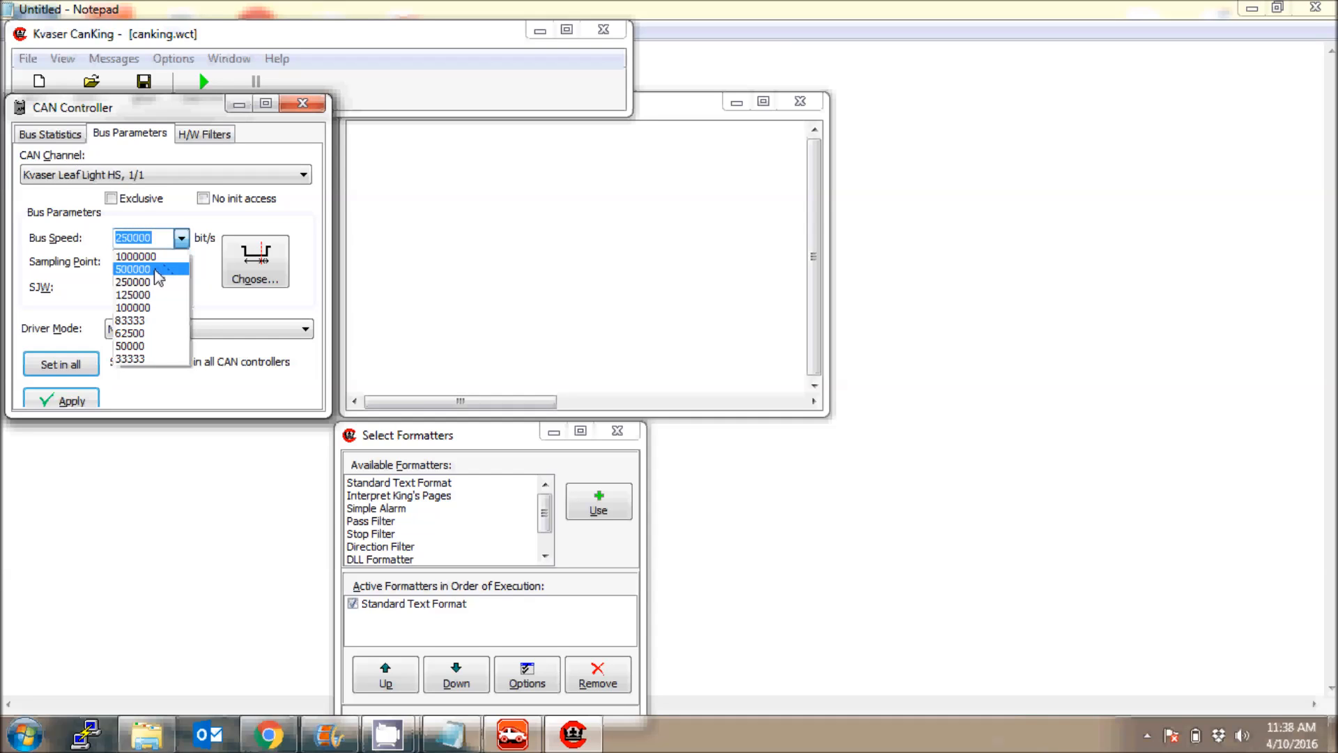
{"action": "left_click", "coordinate": [133, 269]}
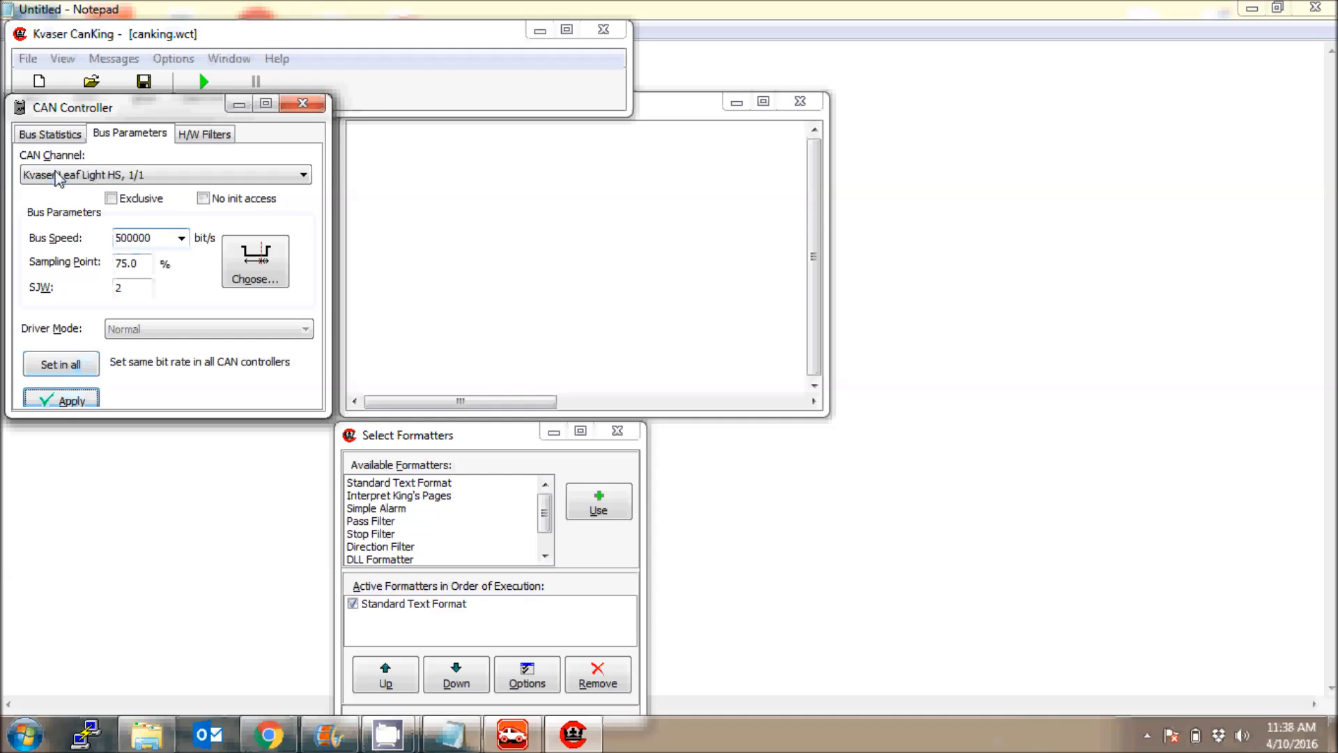
{"action": "left_click", "coordinate": [50, 133]}
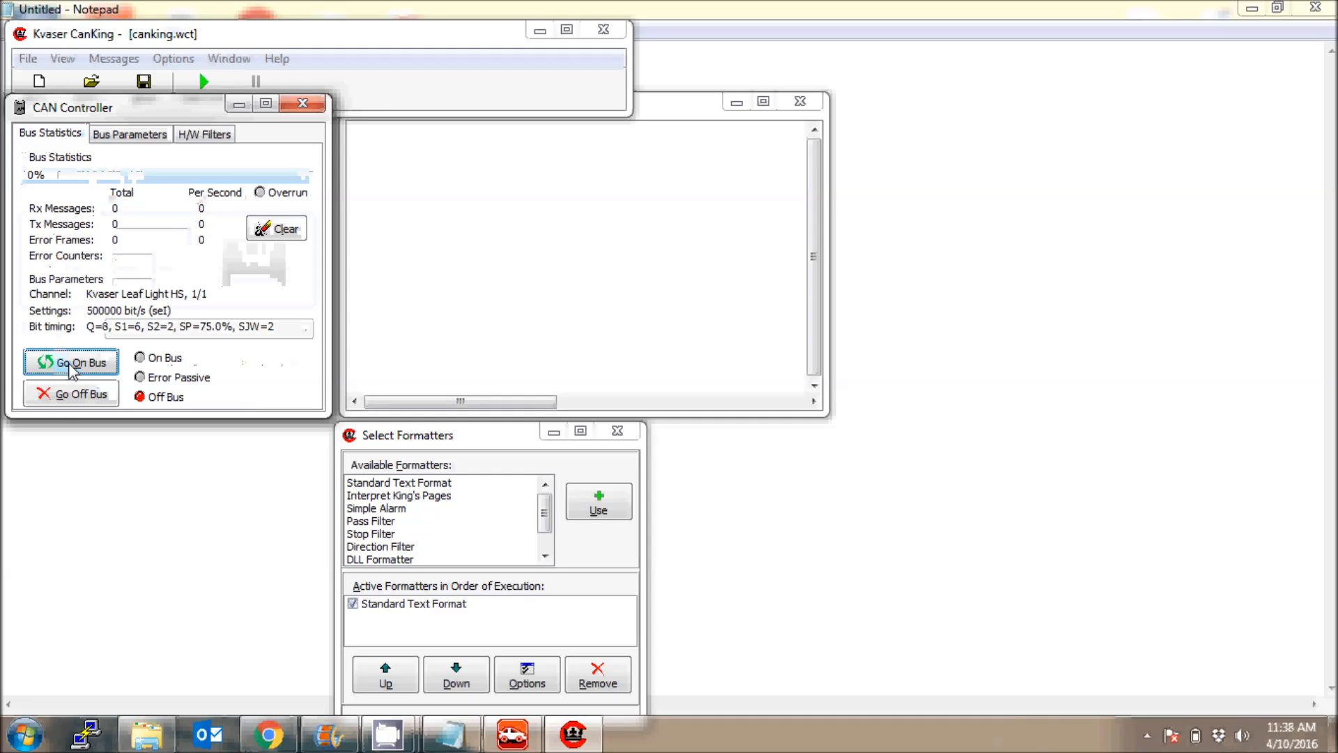
Go on bus from Bus Statistics and watch CAN frames stream into the Output Window.
{"action": "left_click", "coordinate": [71, 362]}
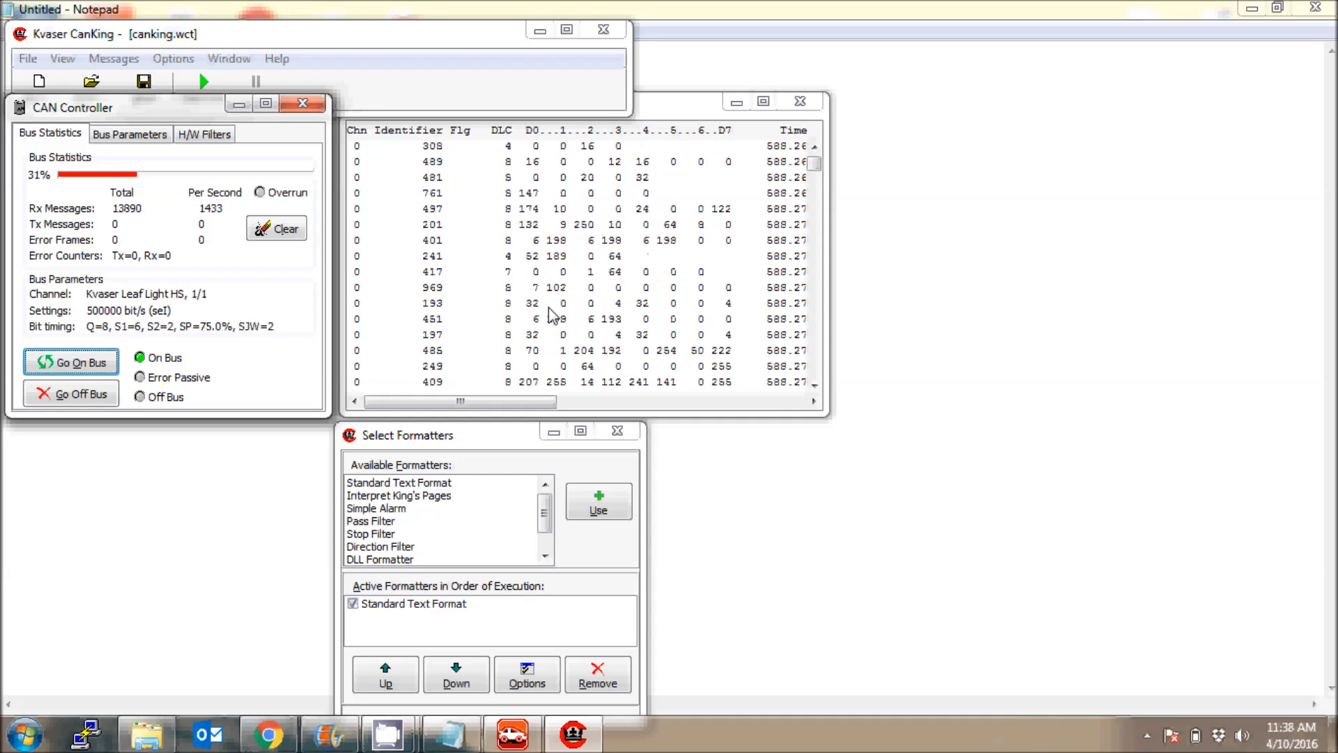
{"action": "right_click", "coordinate": [597, 324]}
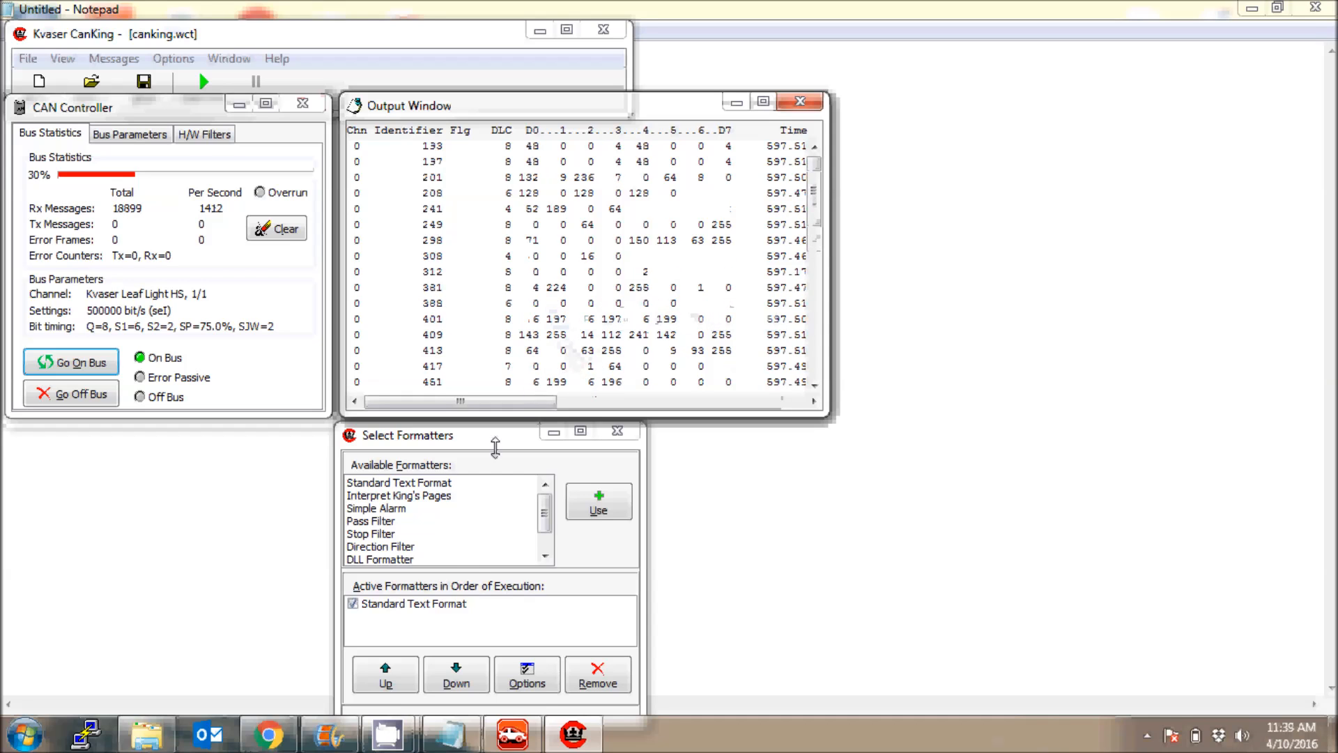
Set the Standard Text Format formatter's options to Hexadecimal.
{"action": "left_click", "coordinate": [414, 604]}
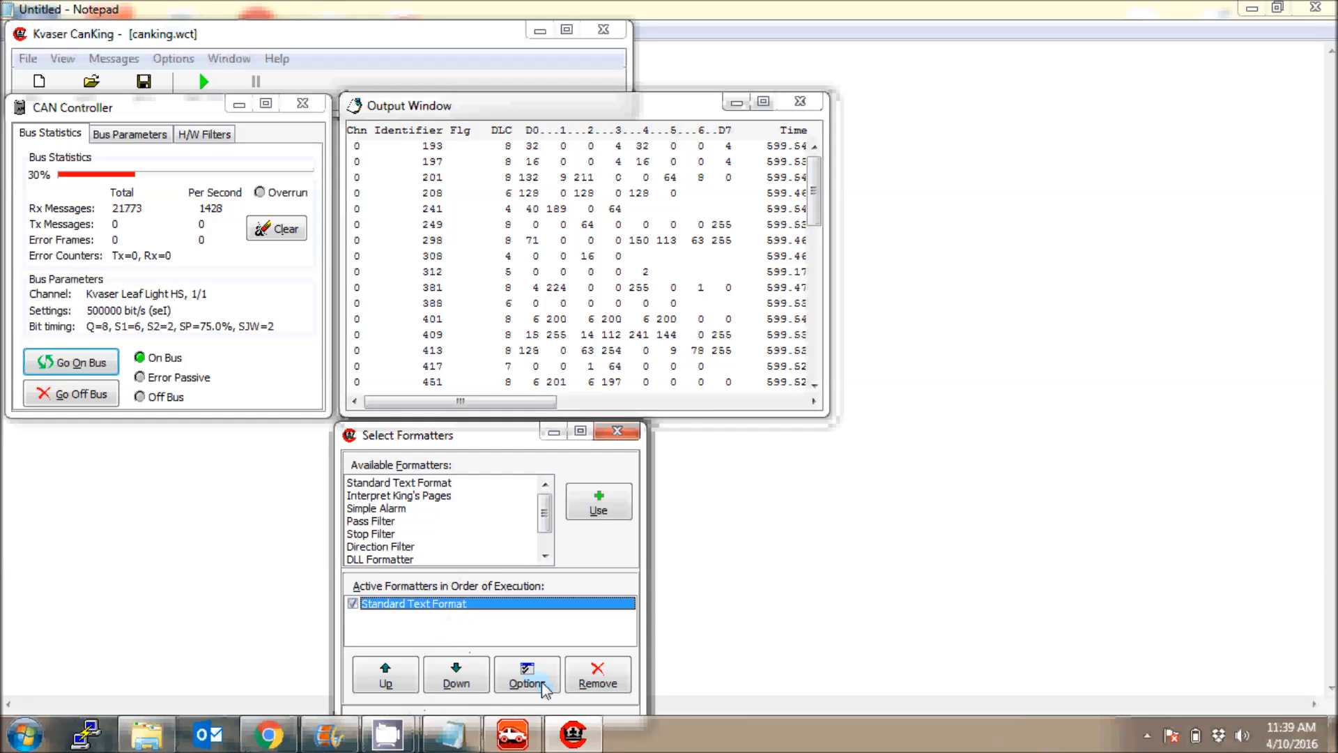
{"action": "left_click", "coordinate": [527, 676]}
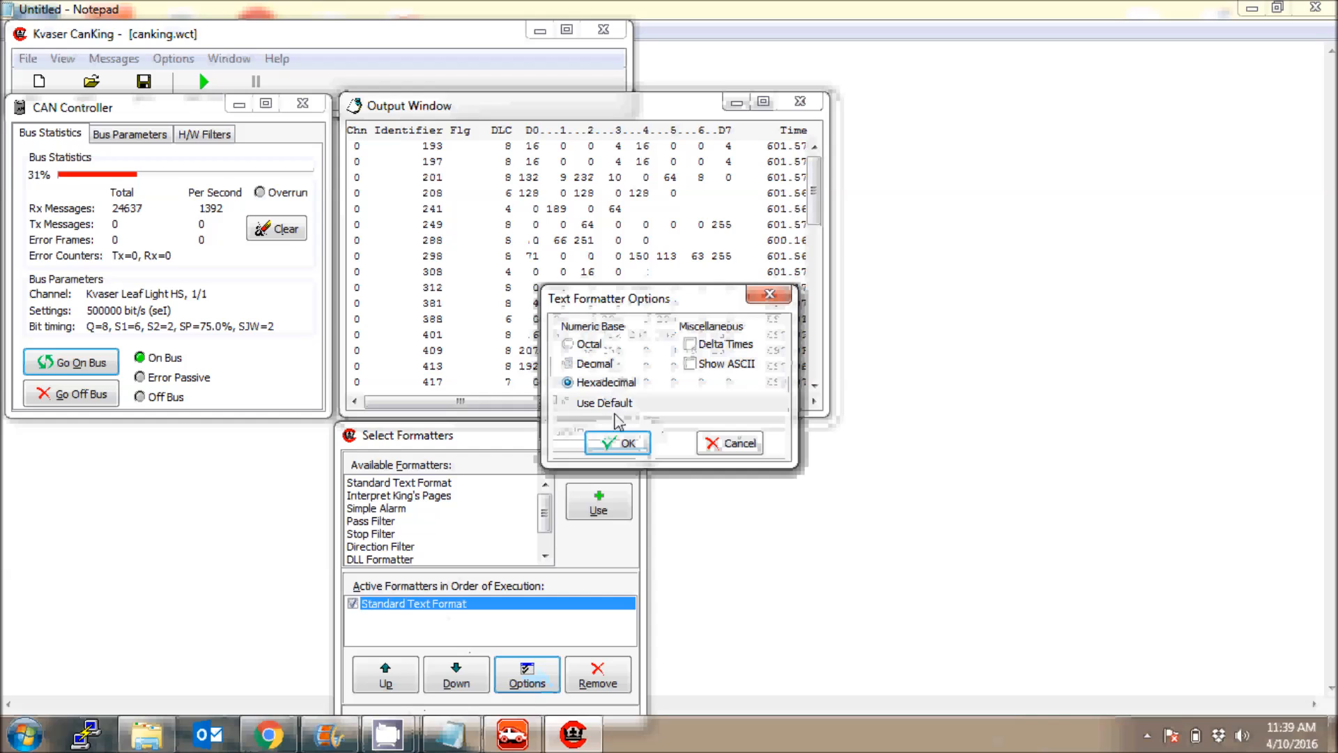
{"action": "left_click", "coordinate": [617, 442]}
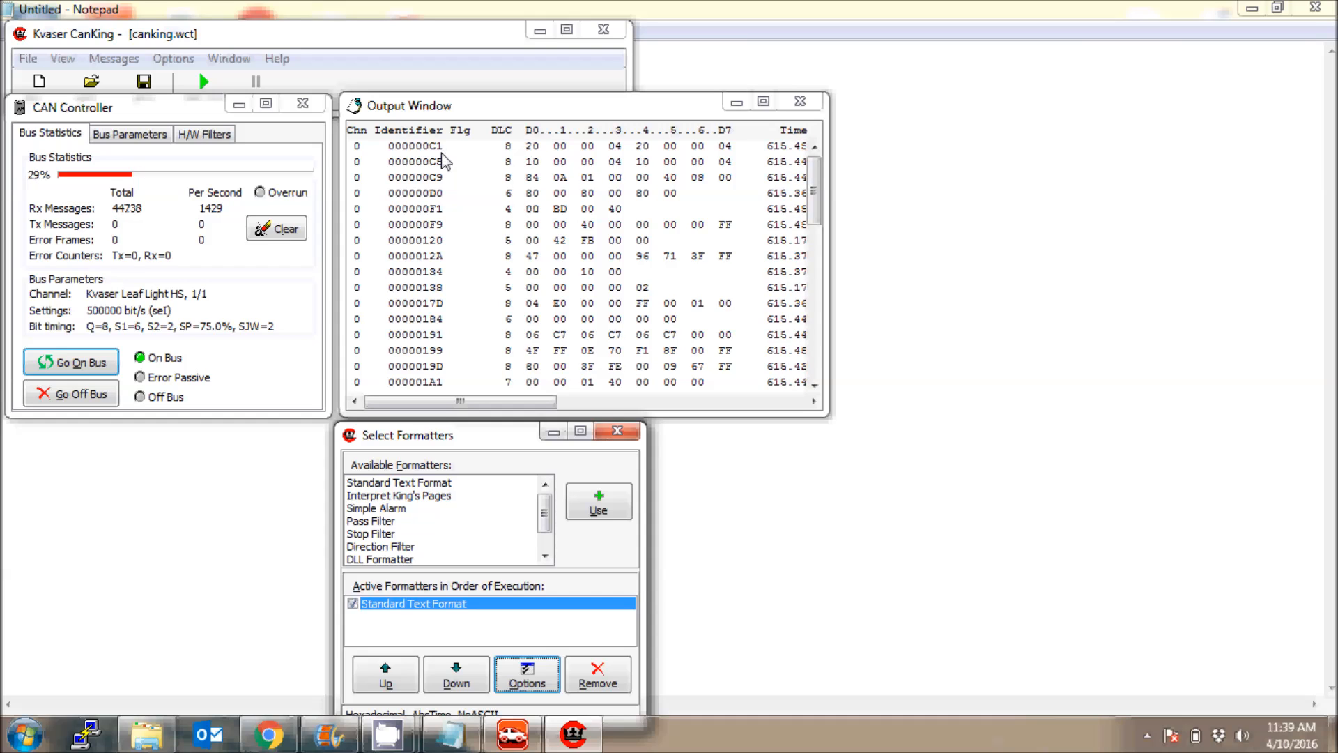
{"action": "mouse_move", "coordinate": [713, 288]}
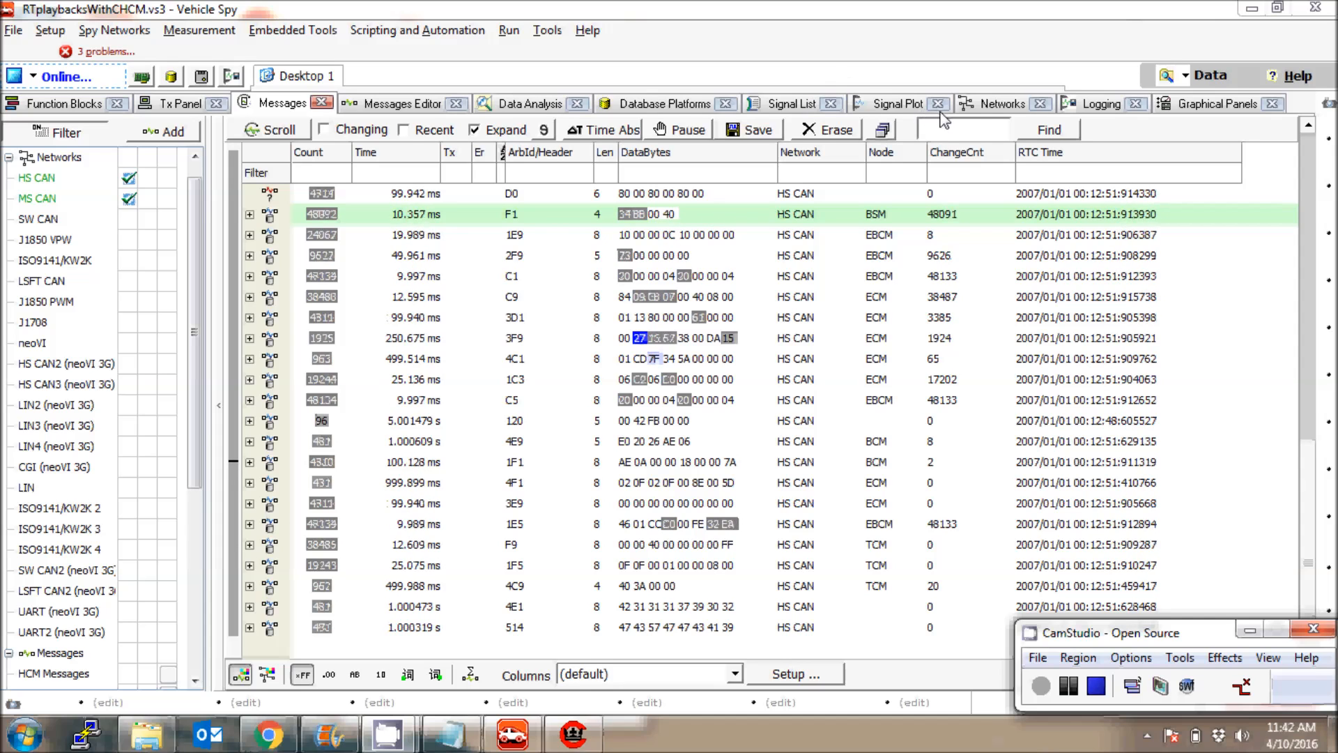
Show Vehicle Spy's Networks spreadsheet with HS CAN at 500000 baud.
{"action": "left_click", "coordinate": [1003, 103]}
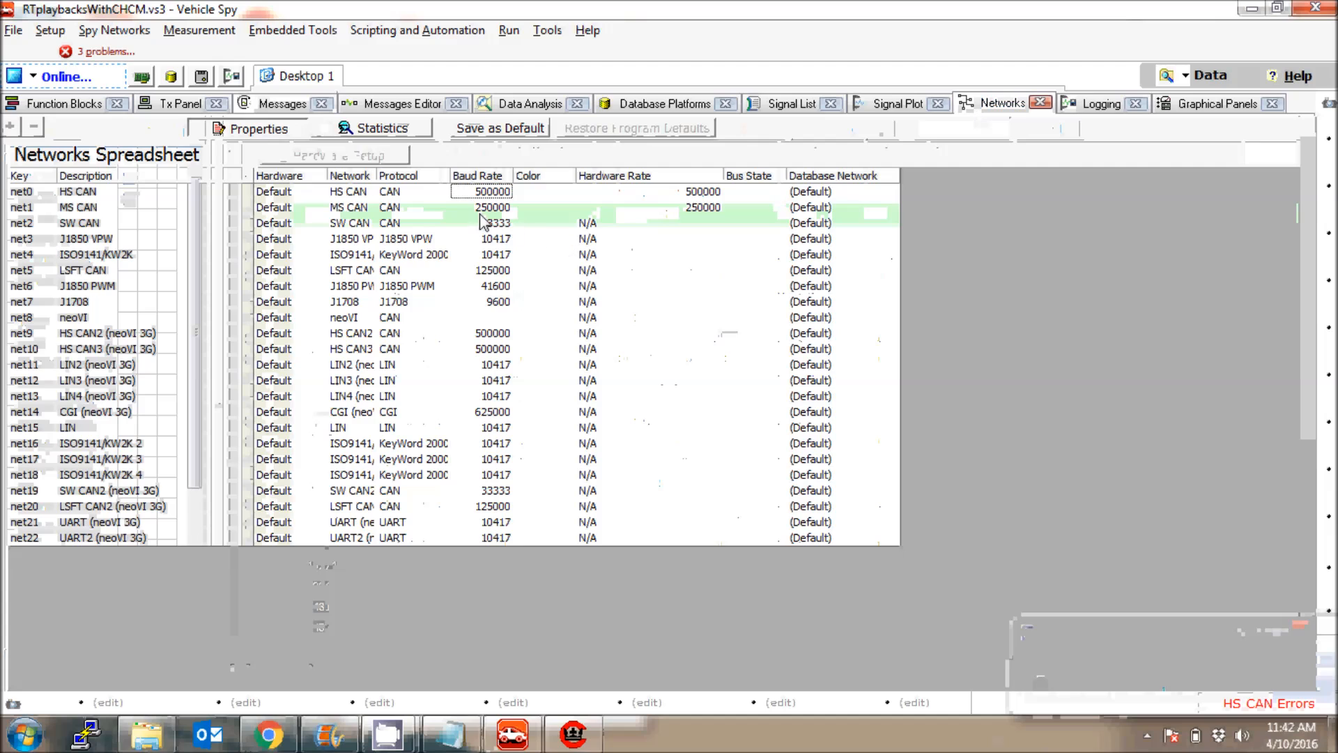